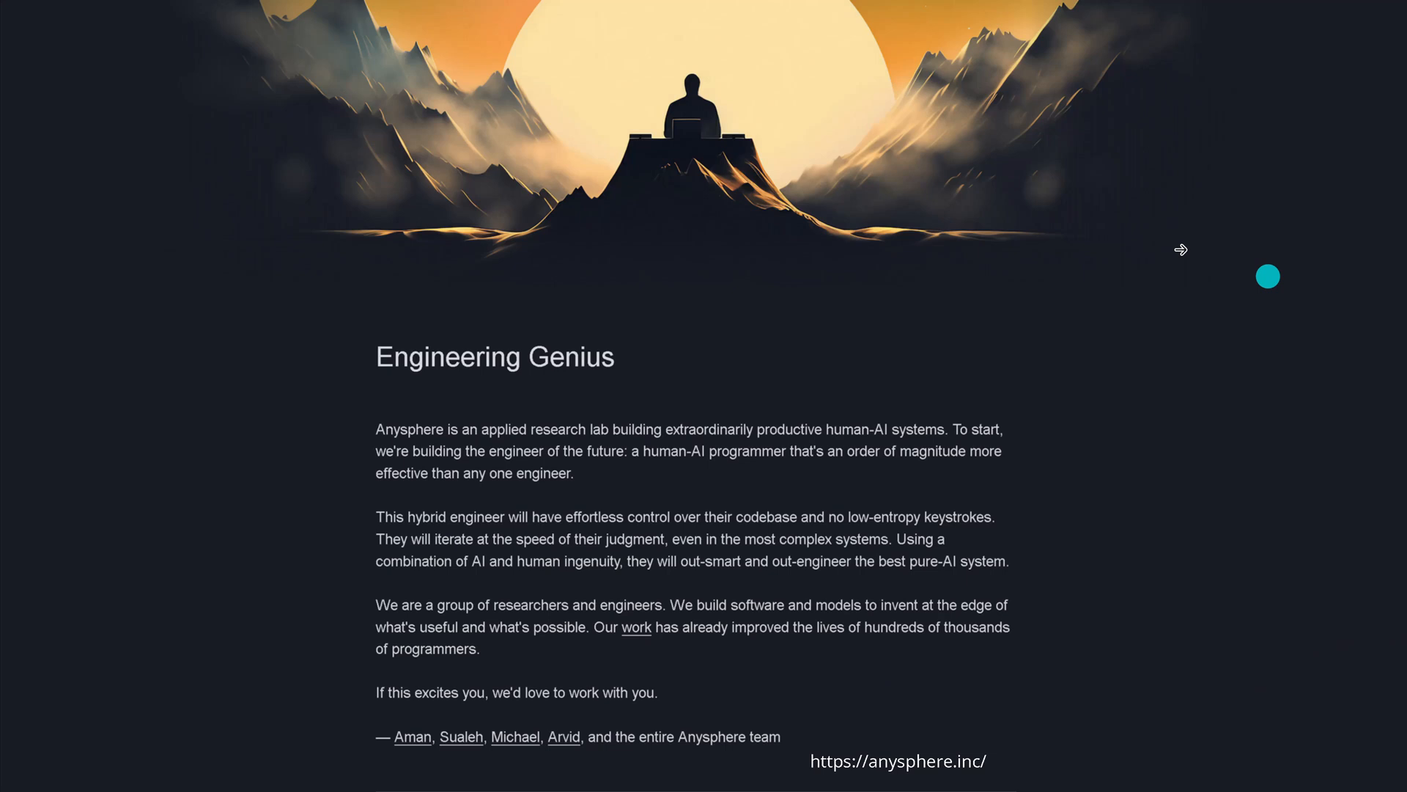
mouse_move(1156, 245)
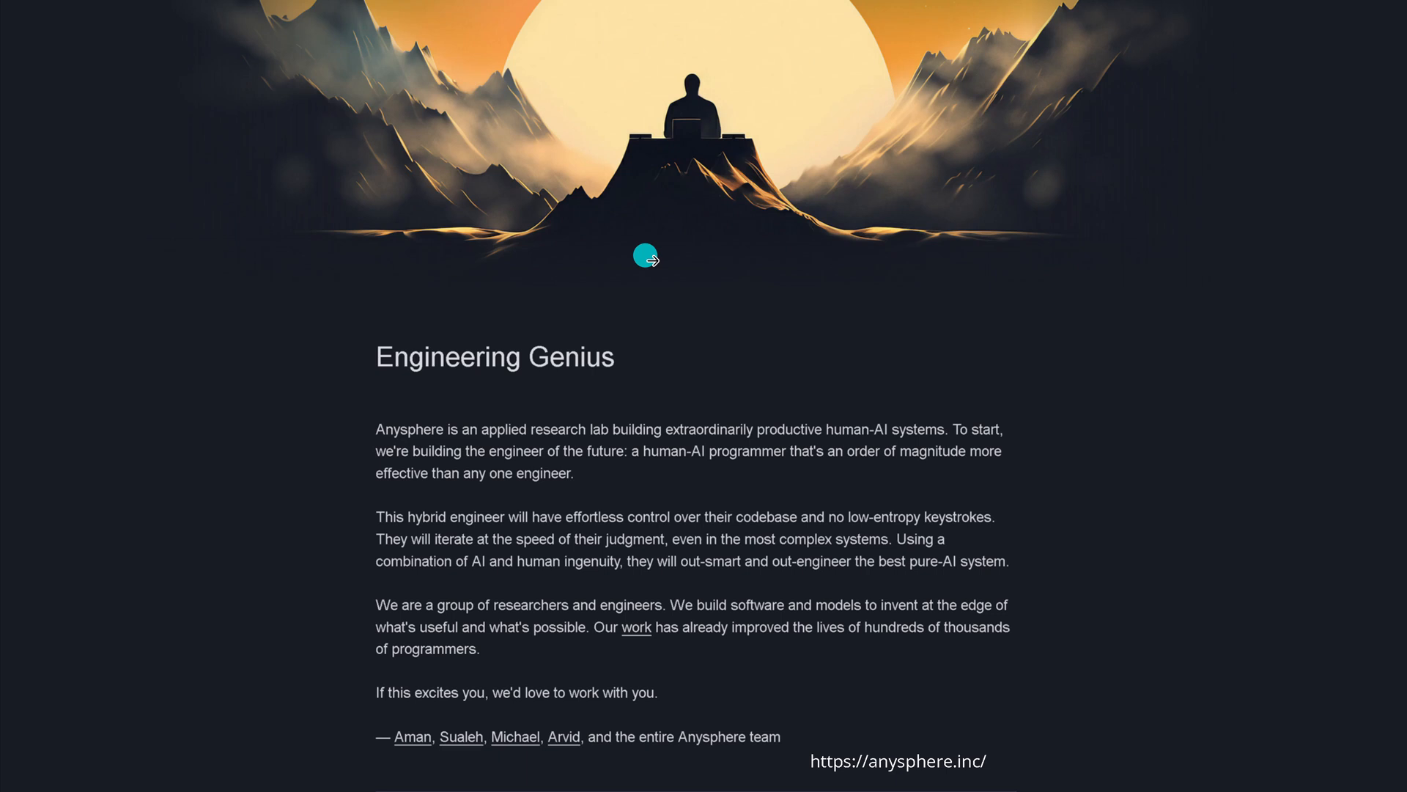
mouse_move(864, 310)
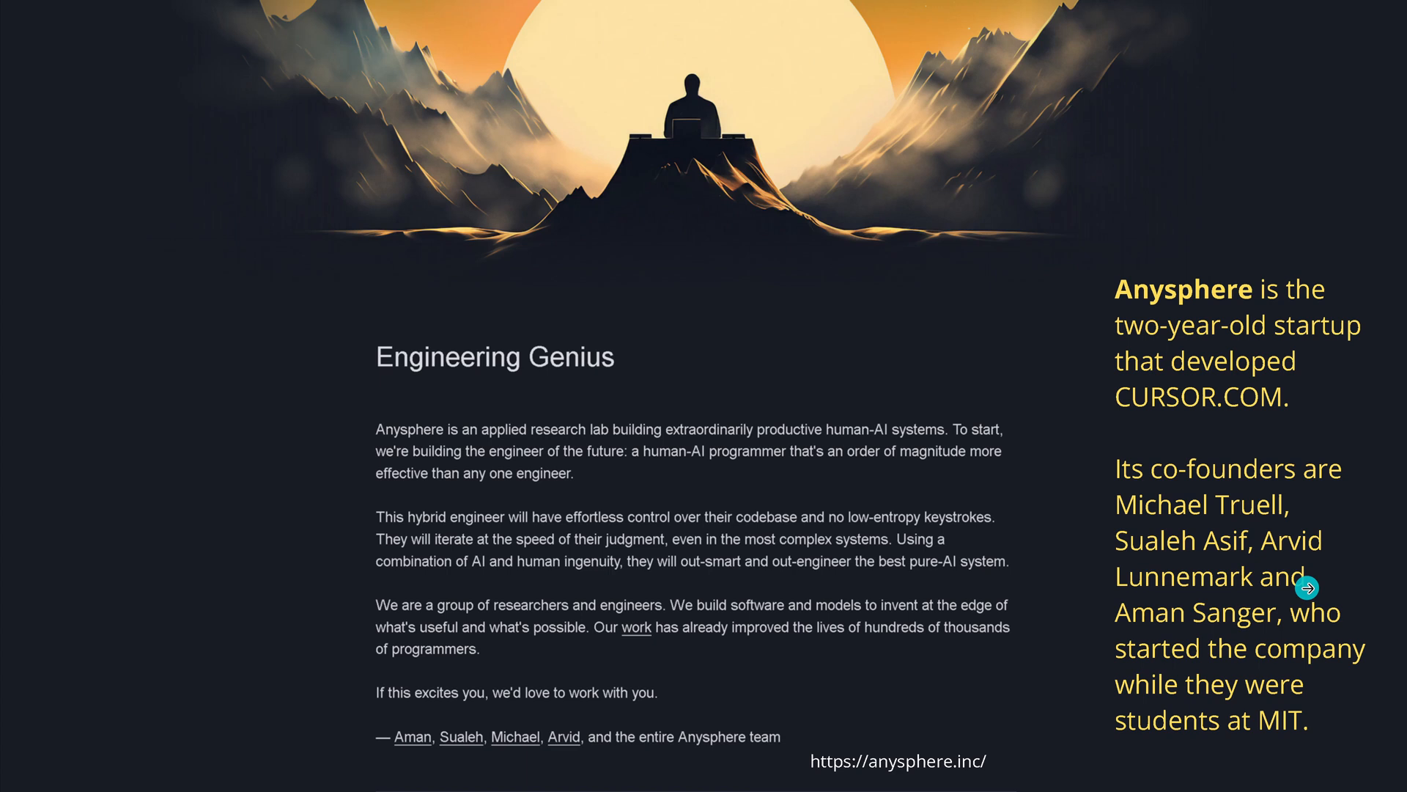
mouse_move(1214, 585)
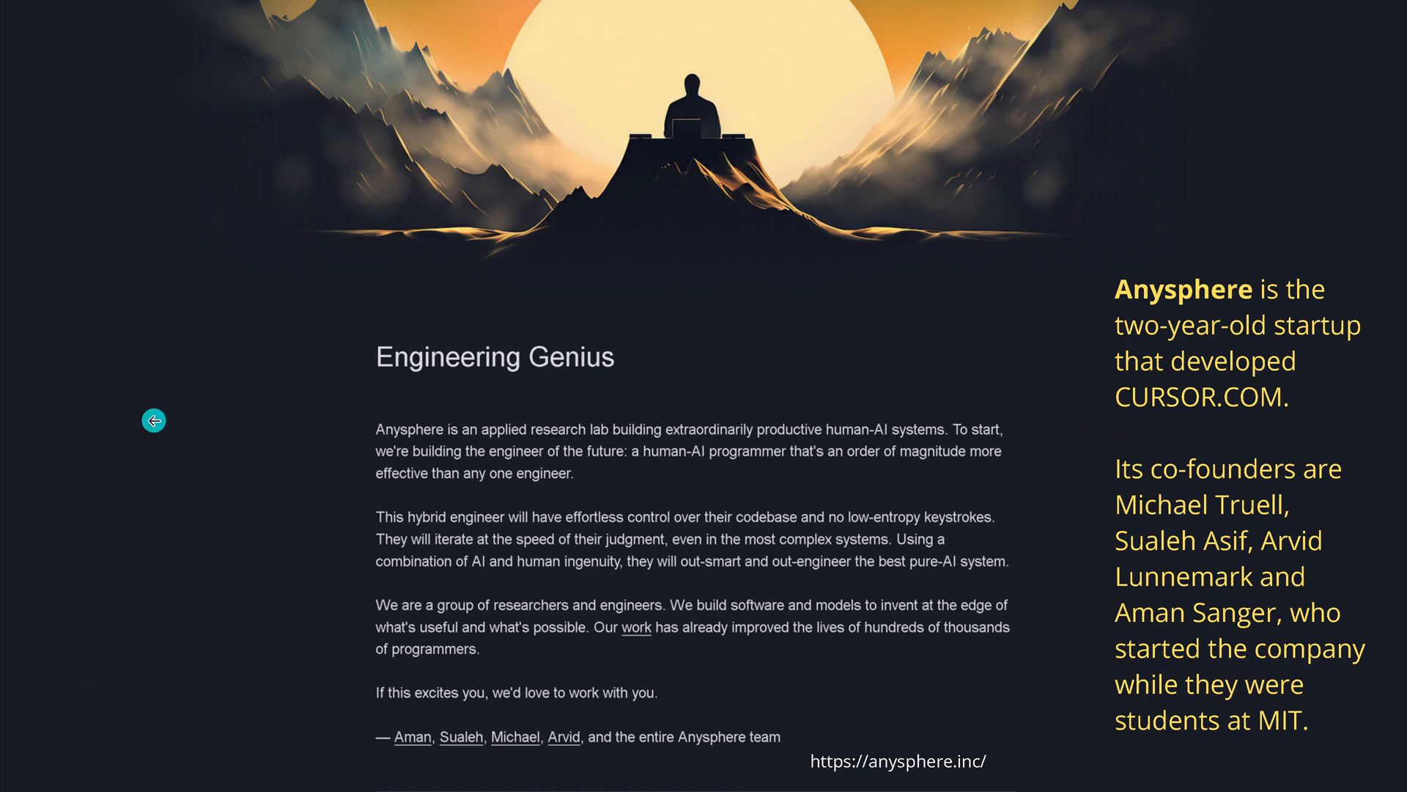
View Cursor's pricing plans: Hobby (Free), Pro ($20/month) and Business ($40/user/month)
left_click(153, 420)
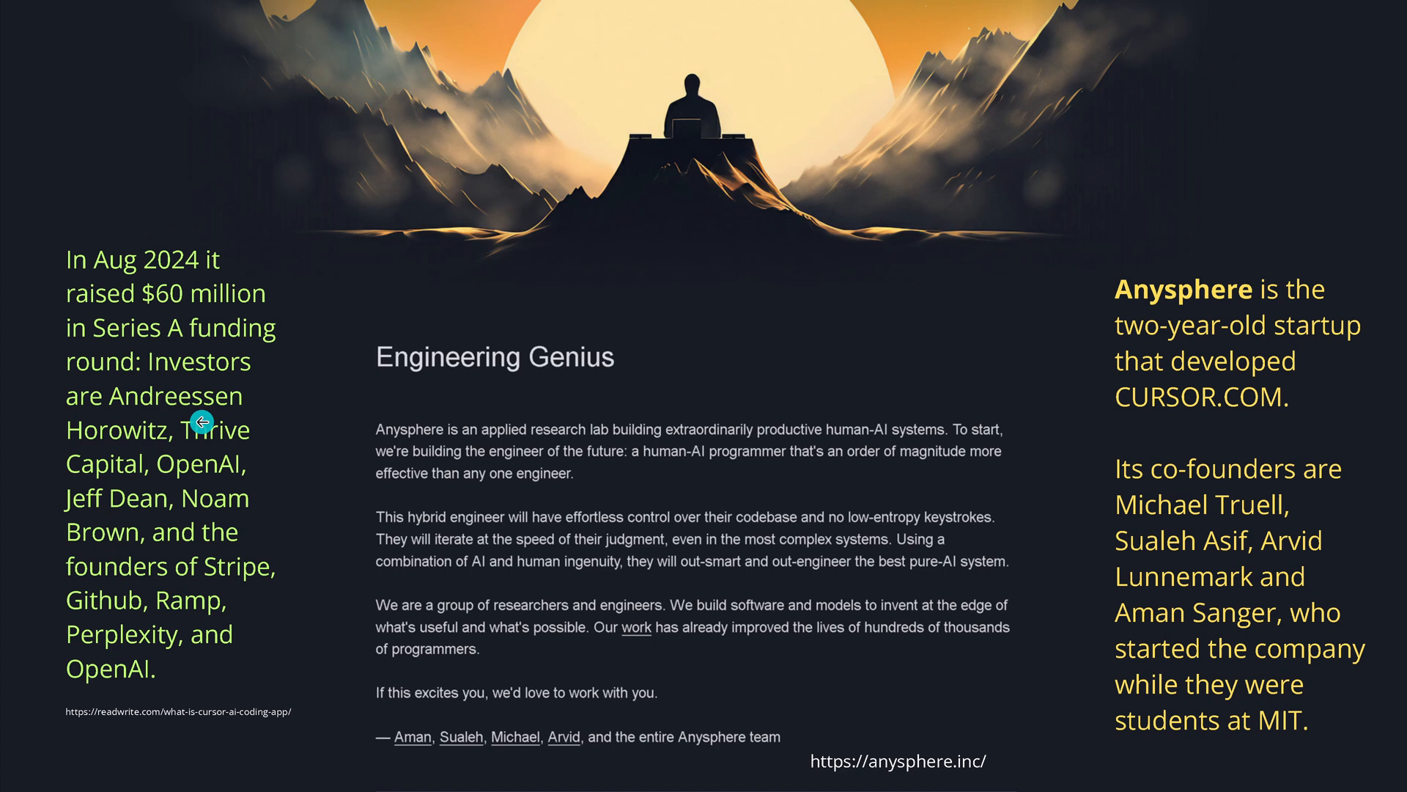
mouse_move(256, 480)
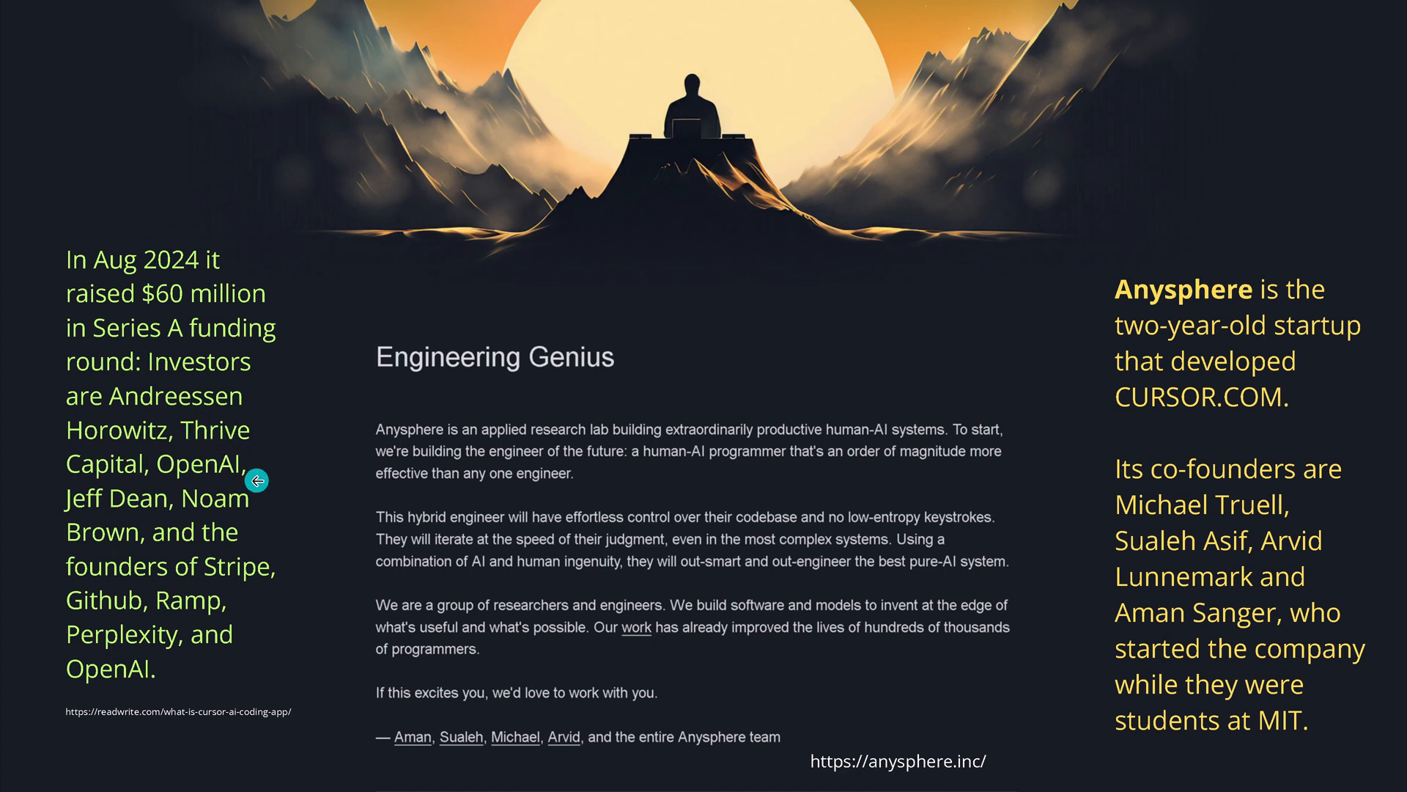
mouse_move(93, 544)
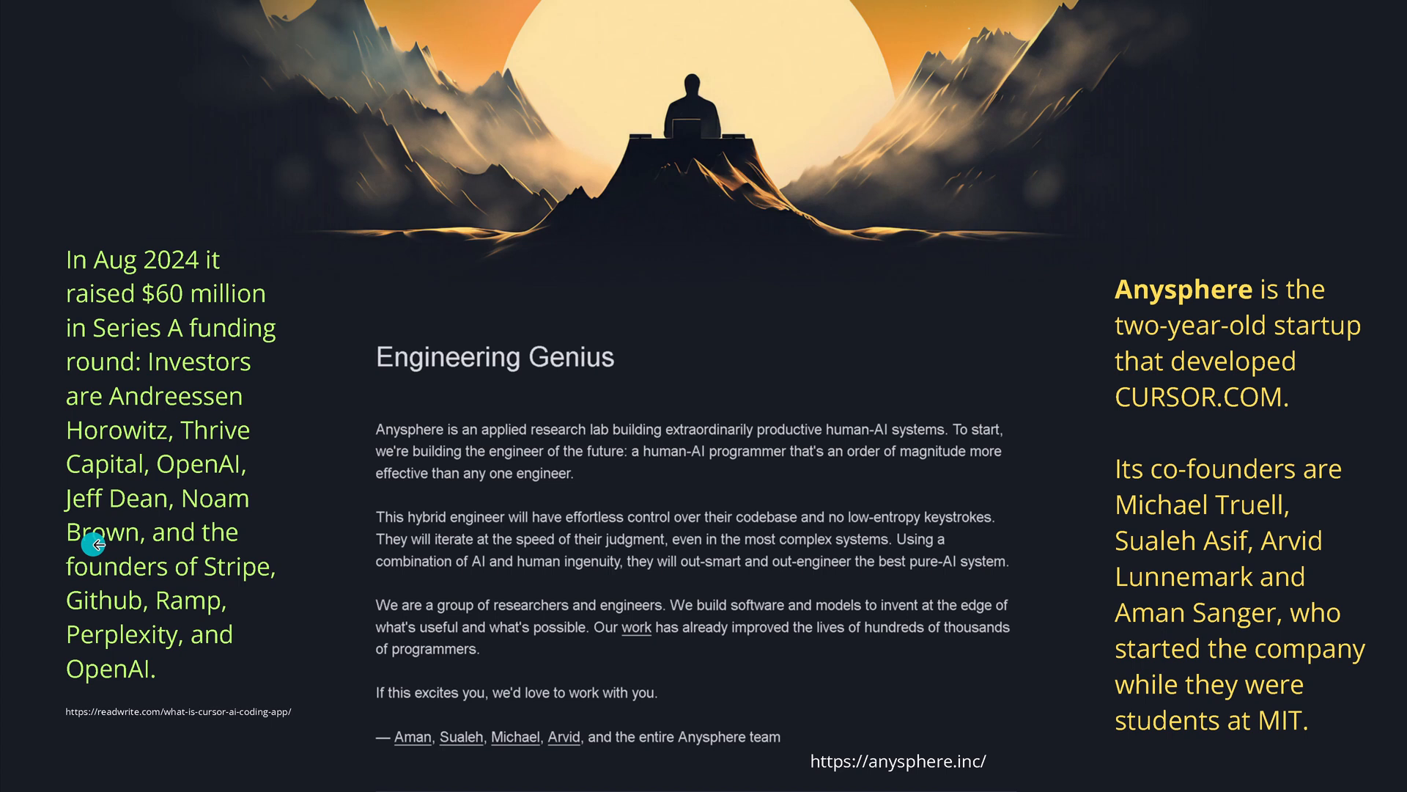
mouse_move(232, 539)
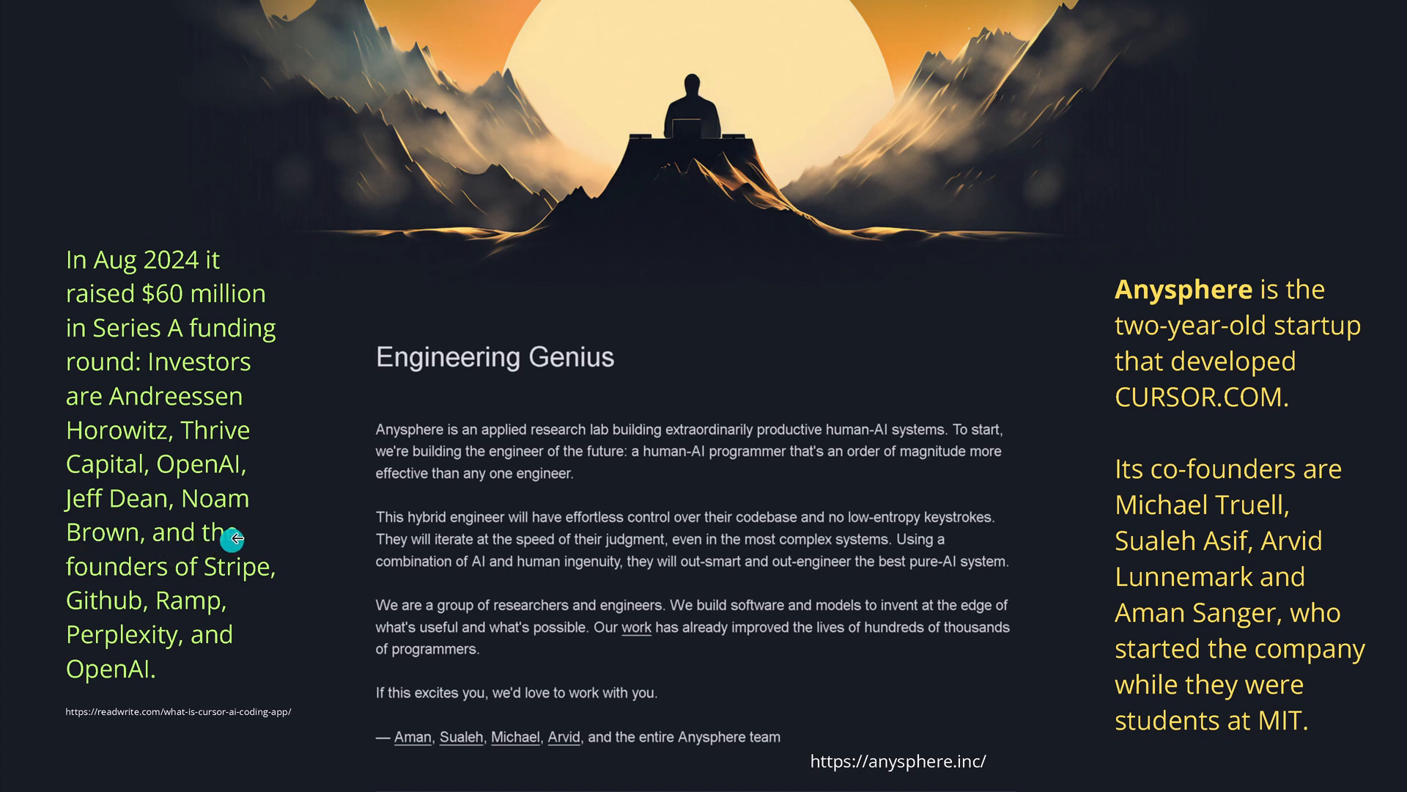
mouse_move(215, 549)
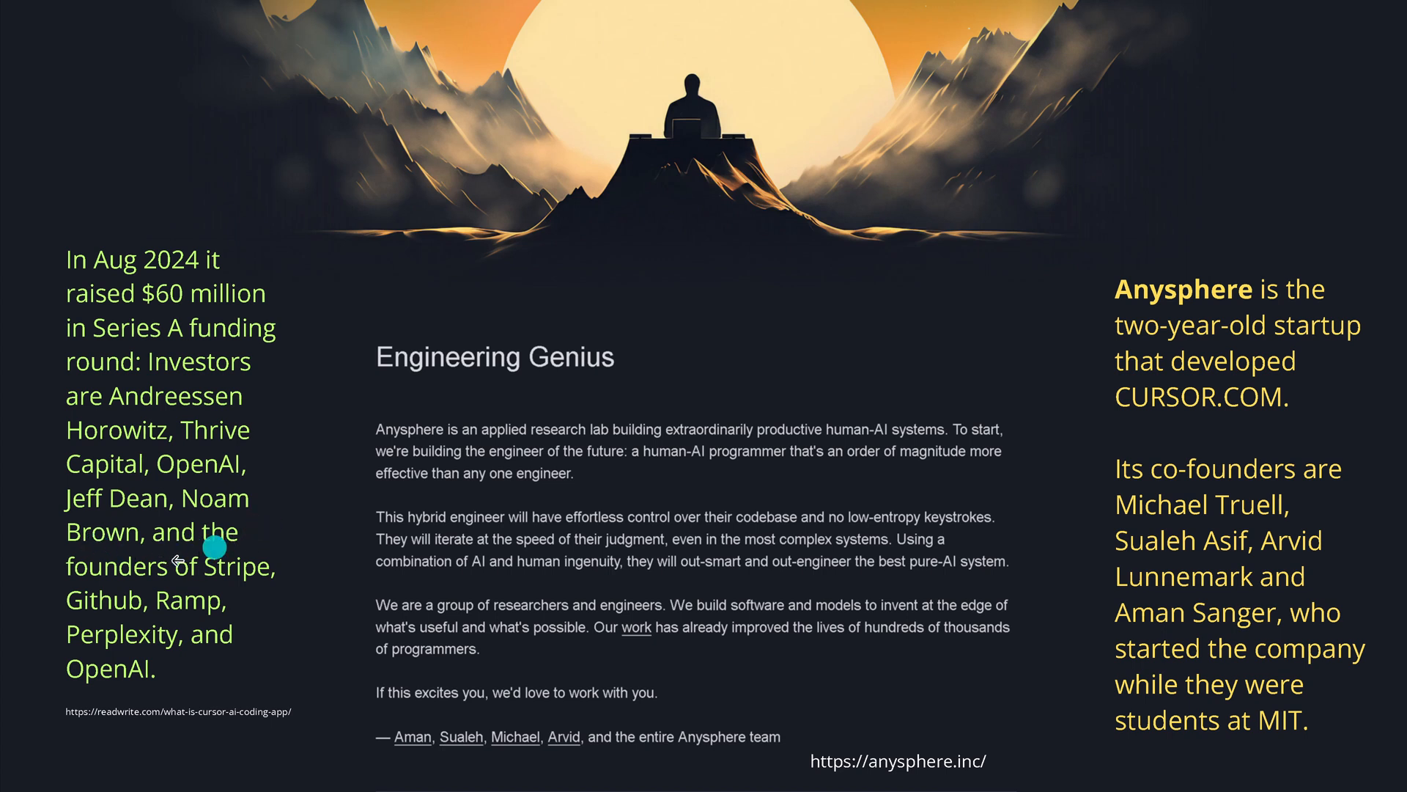
mouse_move(137, 592)
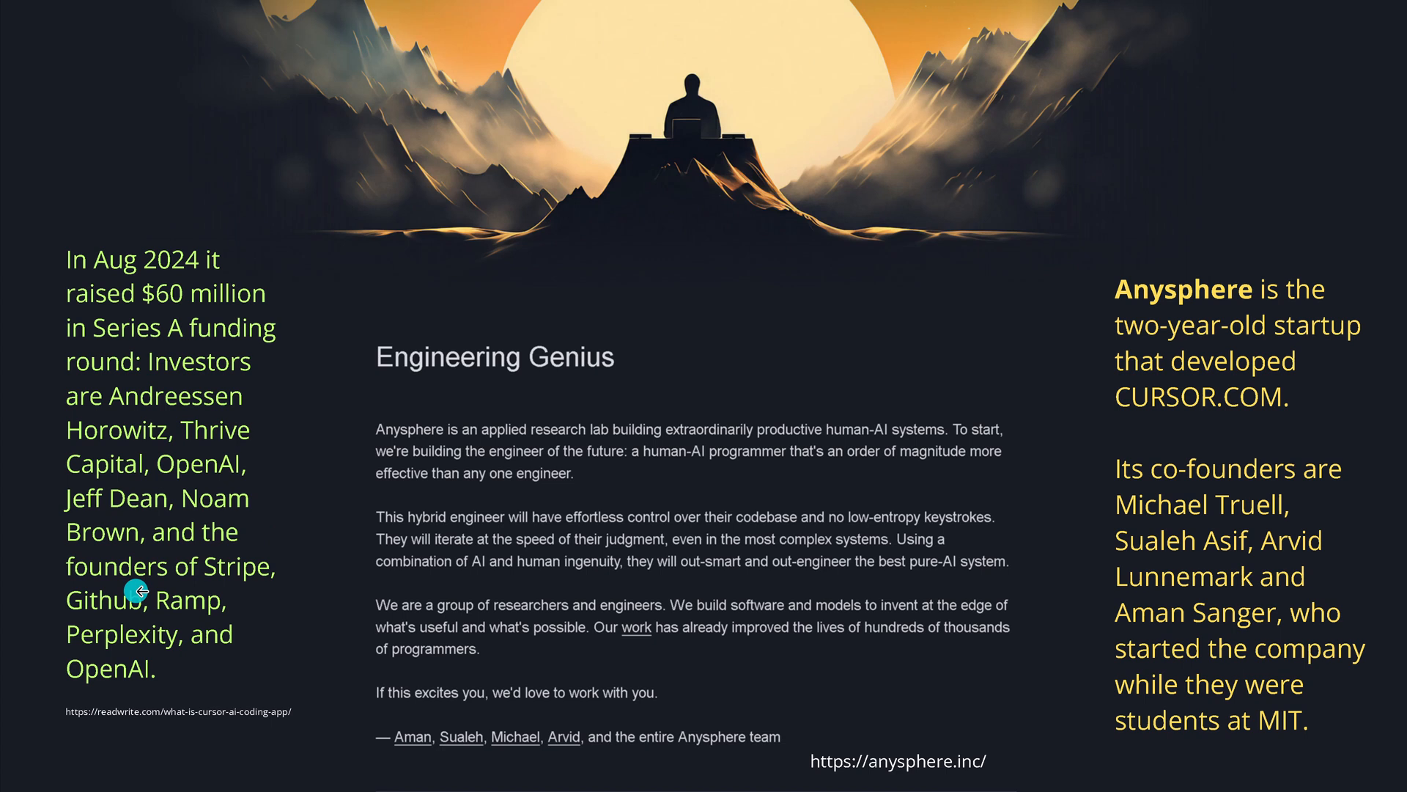
mouse_move(189, 662)
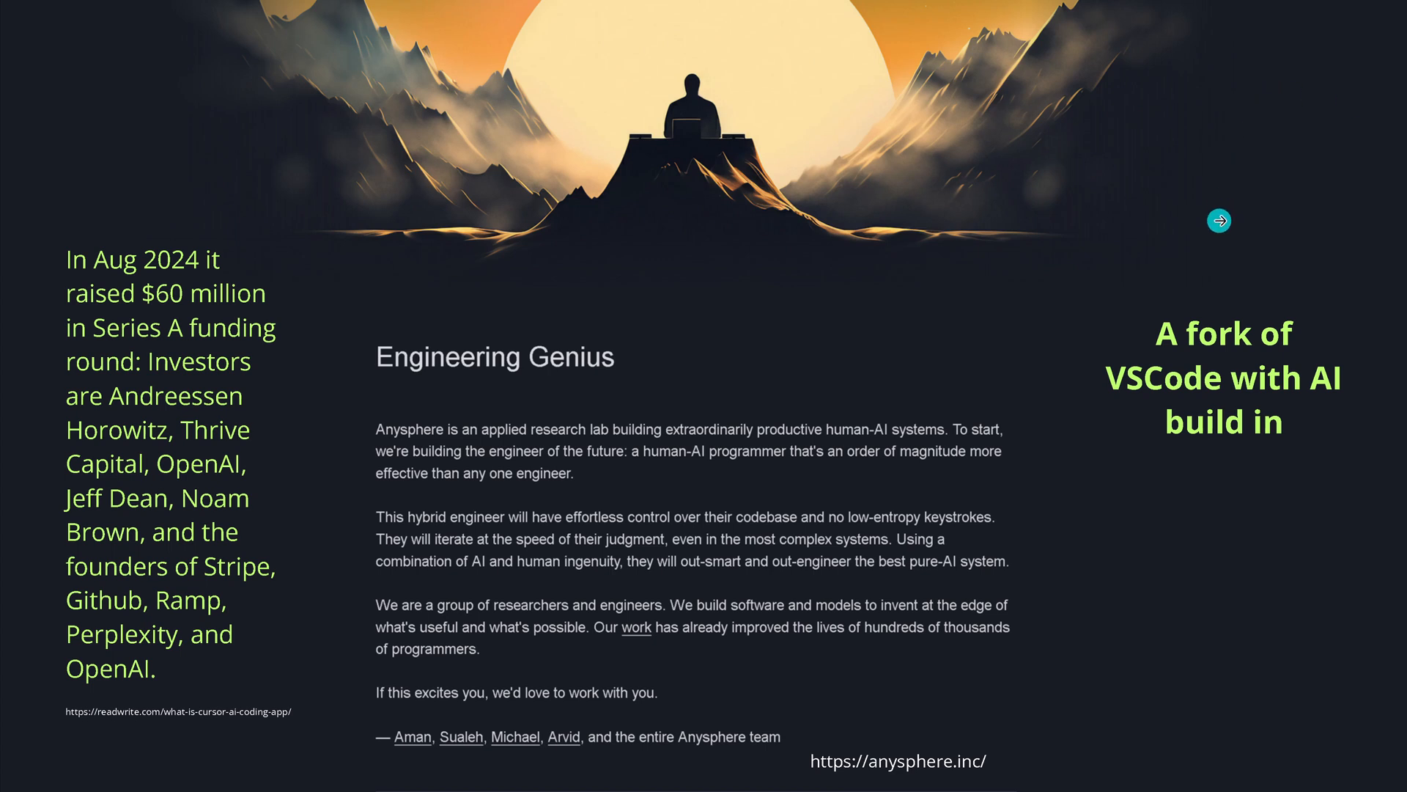
mouse_move(1195, 384)
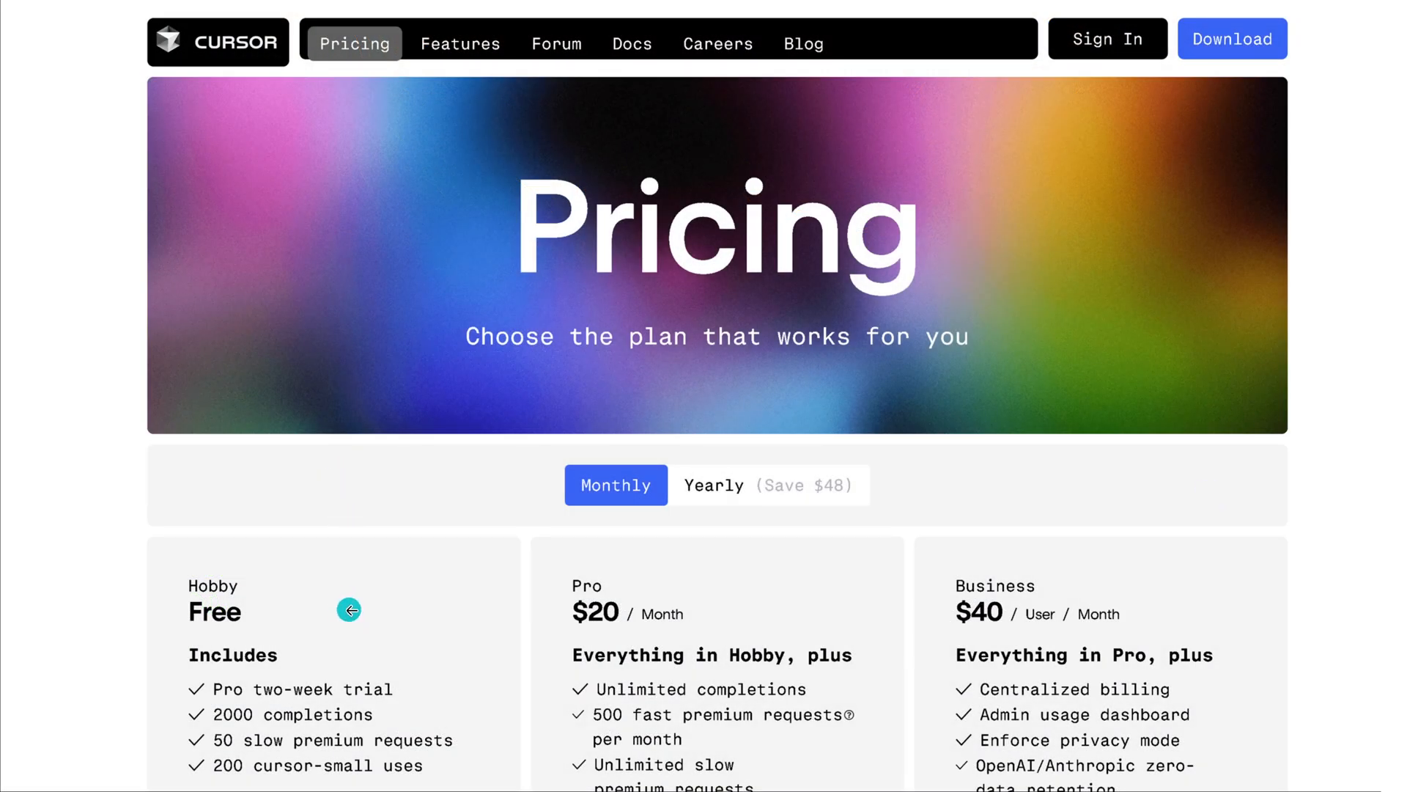
mouse_move(637, 573)
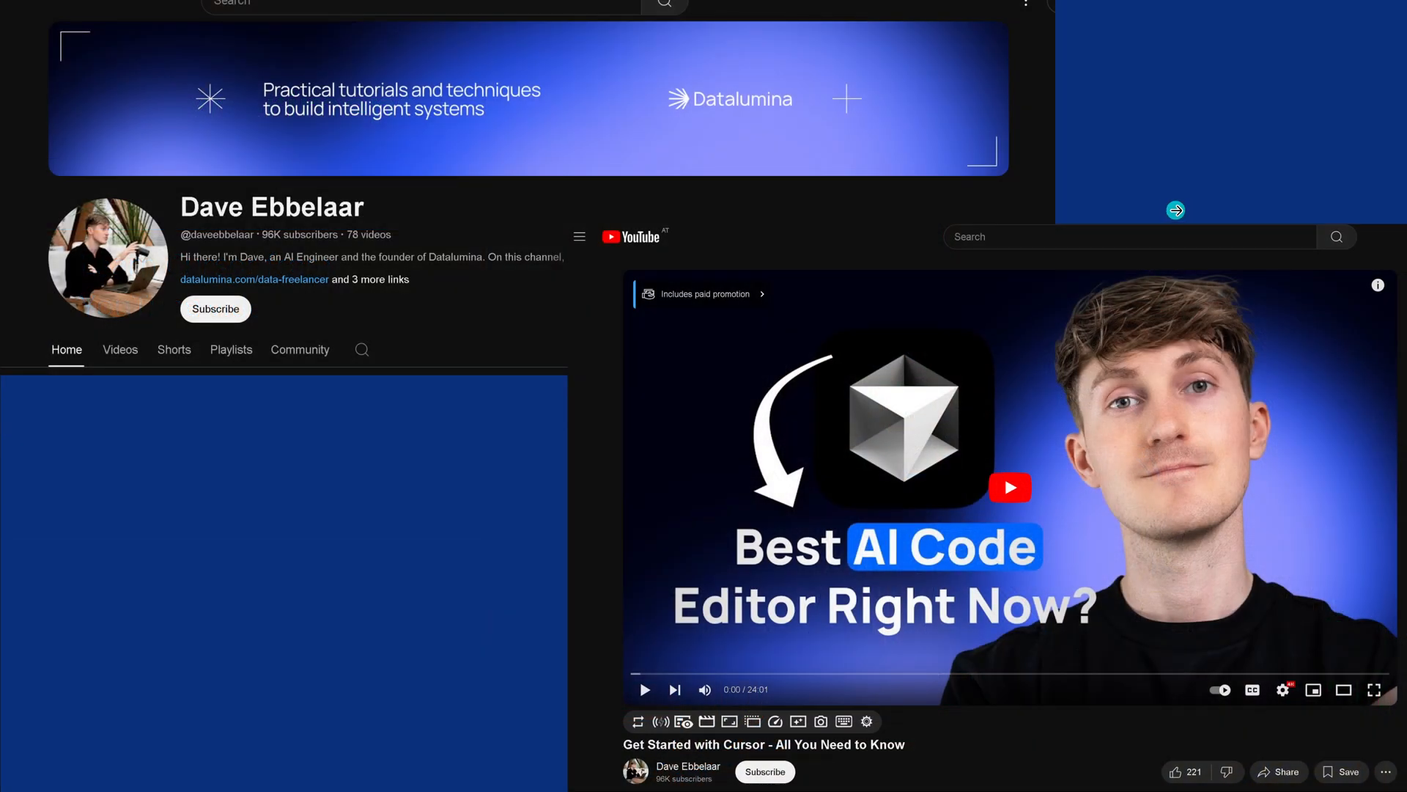
mouse_move(301, 500)
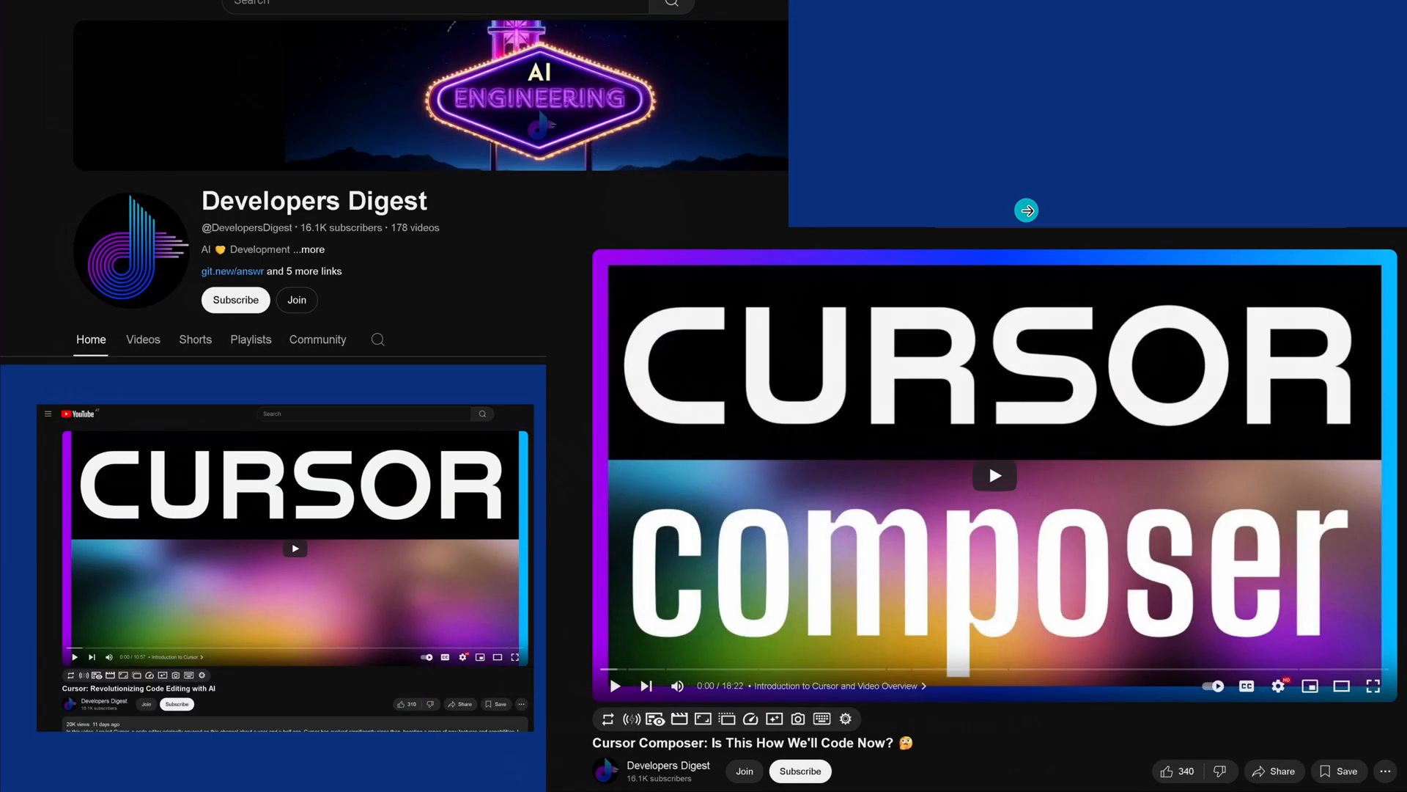
mouse_move(1032, 181)
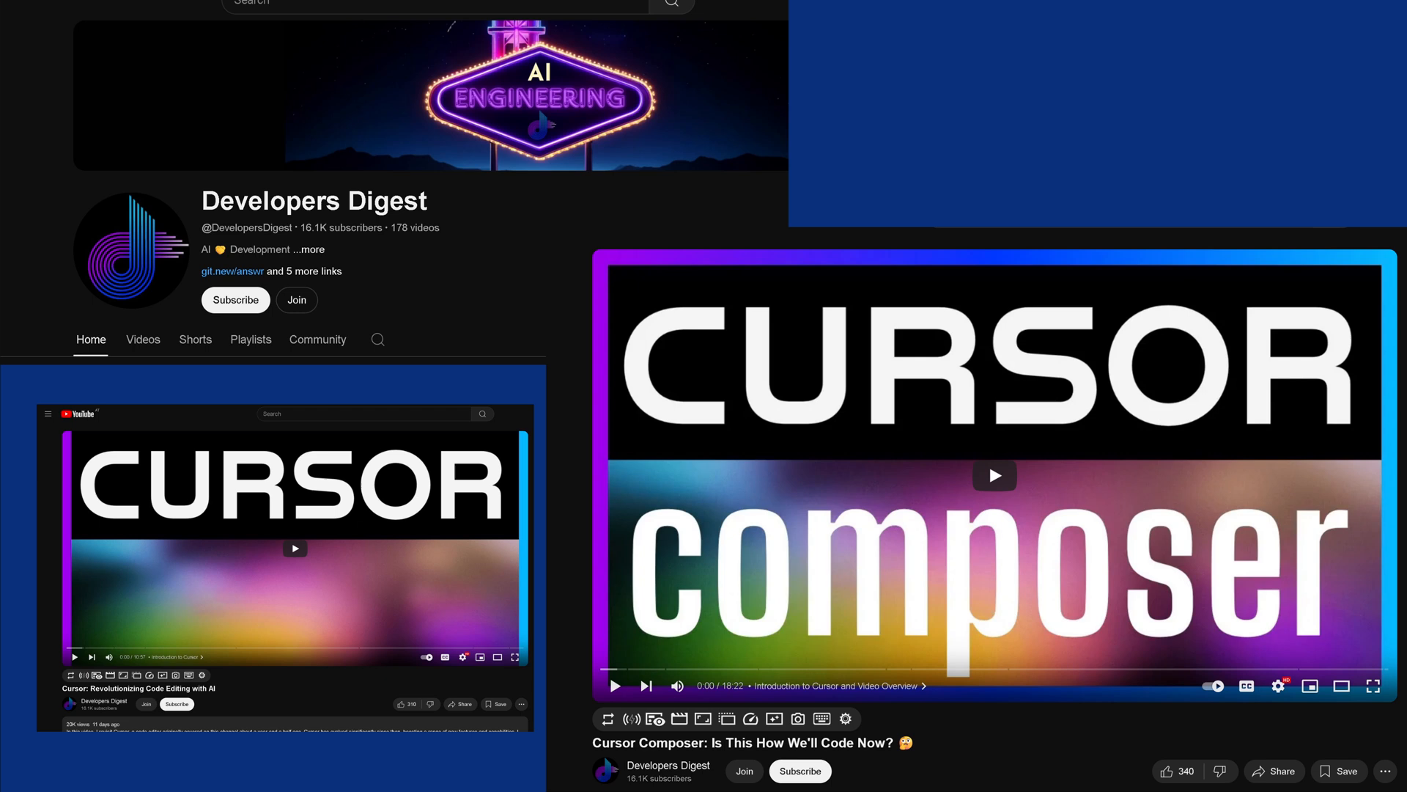
mouse_move(903, 527)
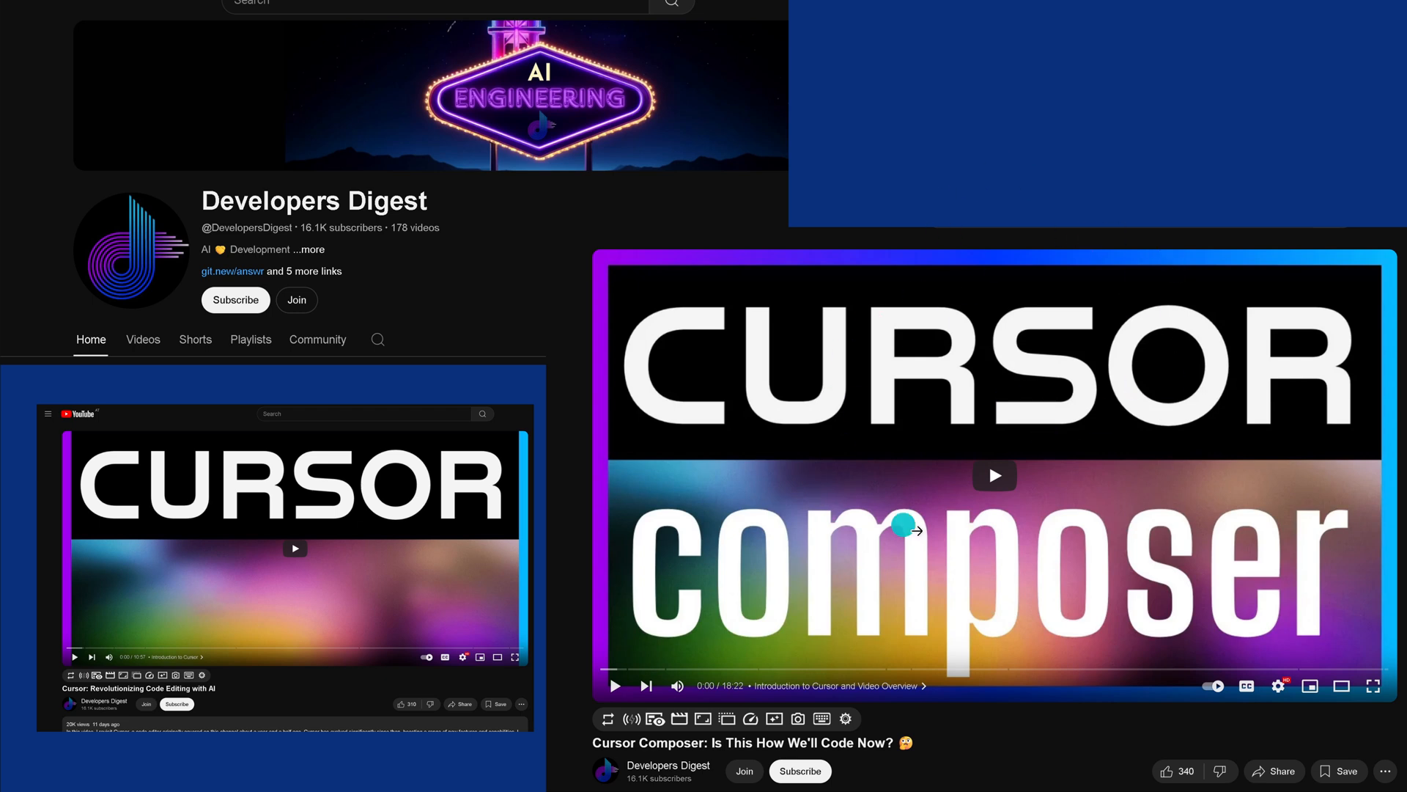
mouse_move(658, 309)
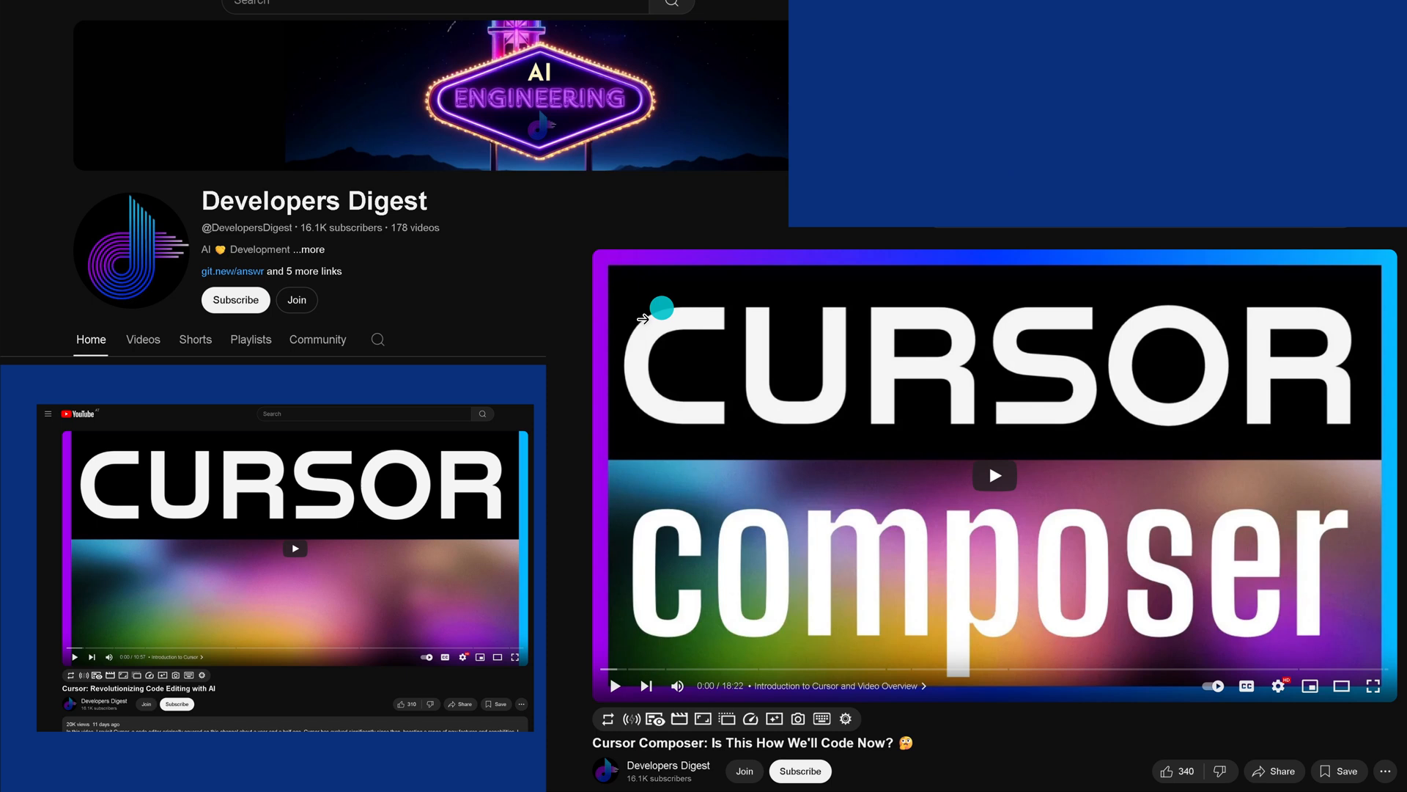